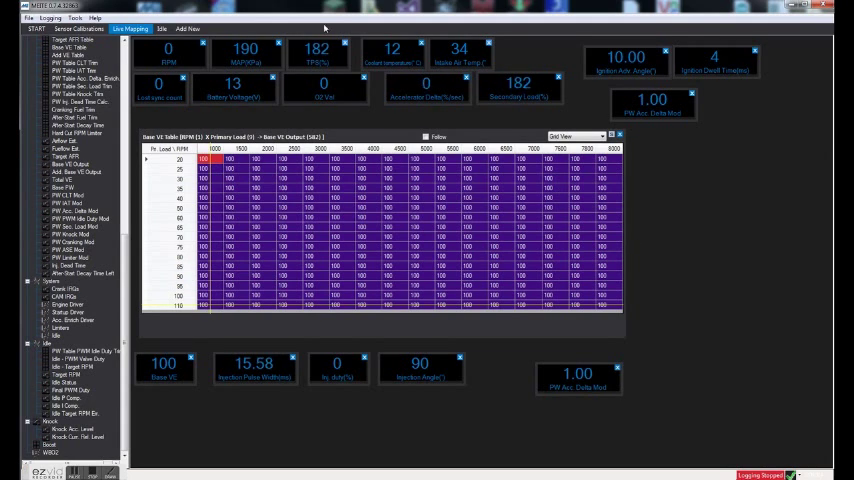
Open the Tools menu showing the ECU Firmware Update entry
left_click(74, 18)
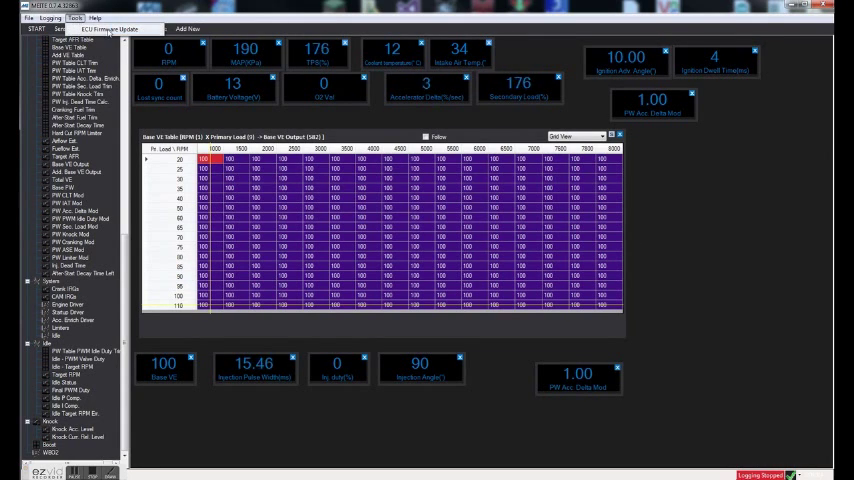
Load ME221_MIATA-NA_2_v0_7_2.mefw into the ECU Firmware Update tool
left_click(114, 28)
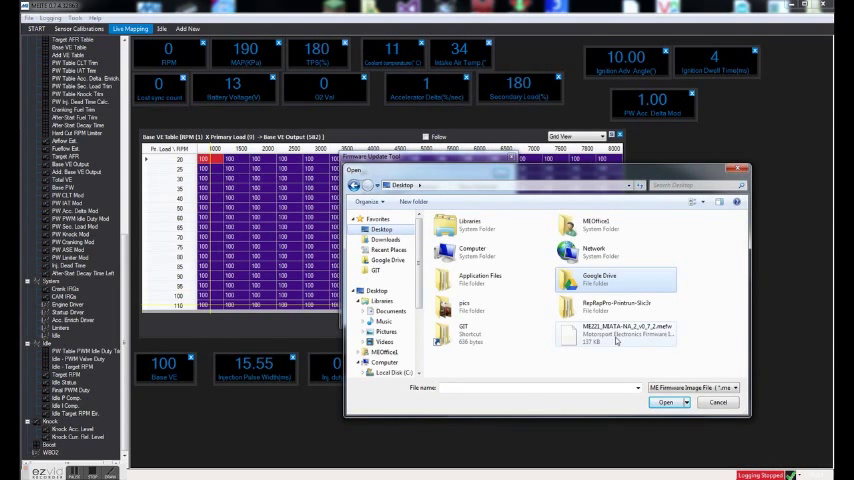
left_click(666, 402)
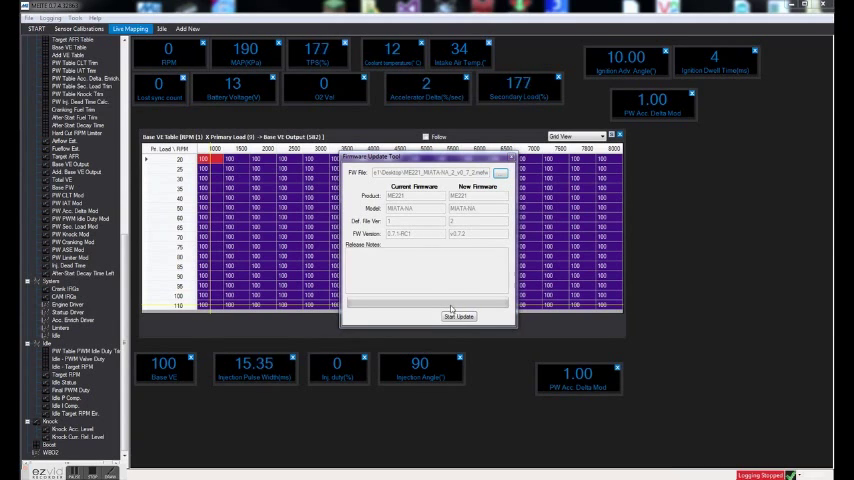
Start the update, accept the DEF version warning, and acknowledge the calibration backup
left_click(459, 316)
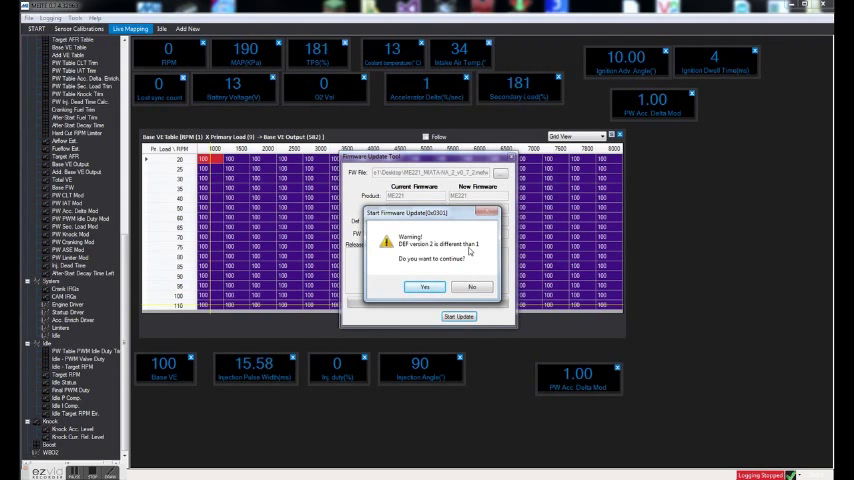
left_click(423, 287)
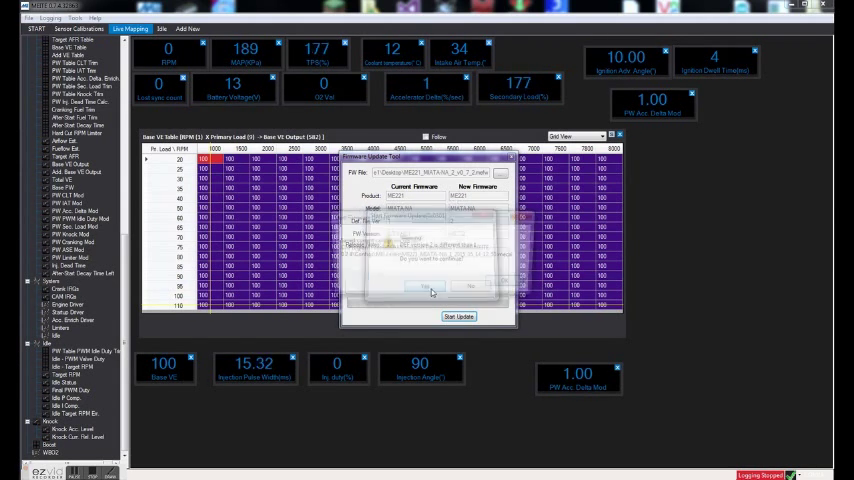
left_click(425, 290)
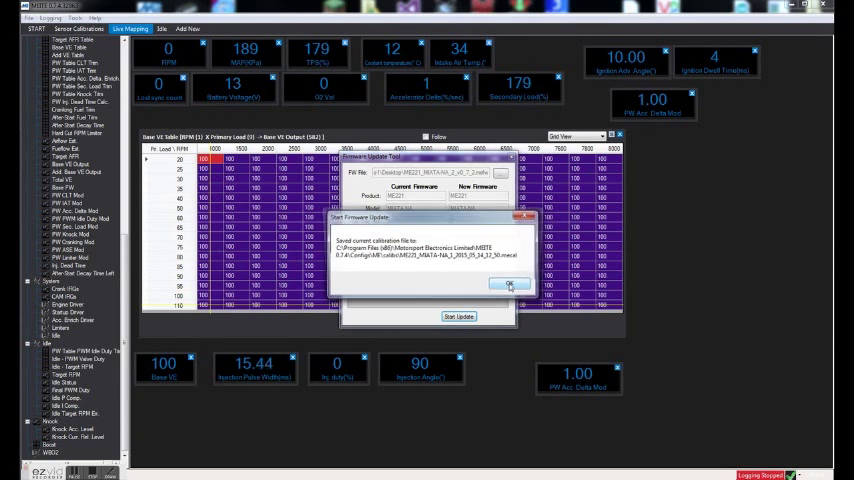
left_click(510, 284)
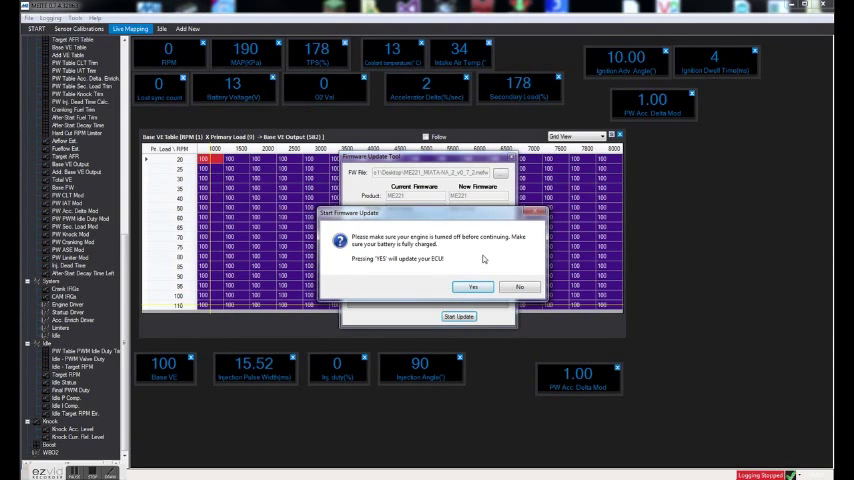
Confirm the engine-off prompt, flash v0.7.2, and dismiss the Success dialog
left_click(472, 287)
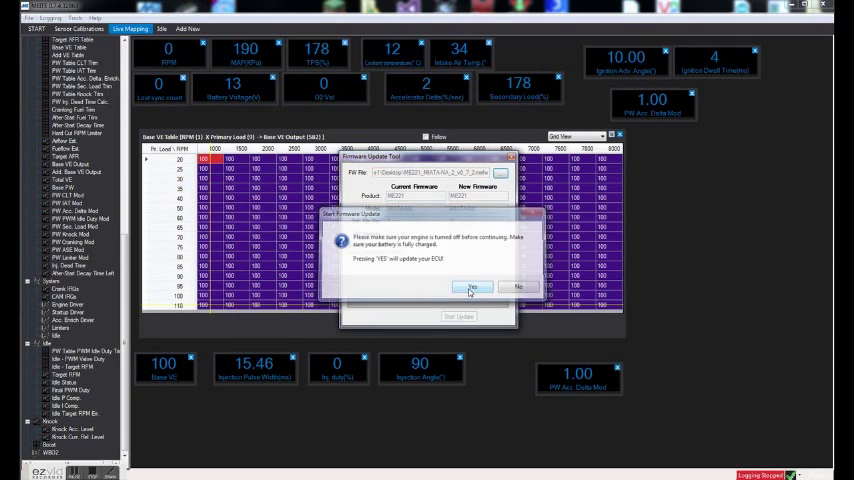
left_click(471, 287)
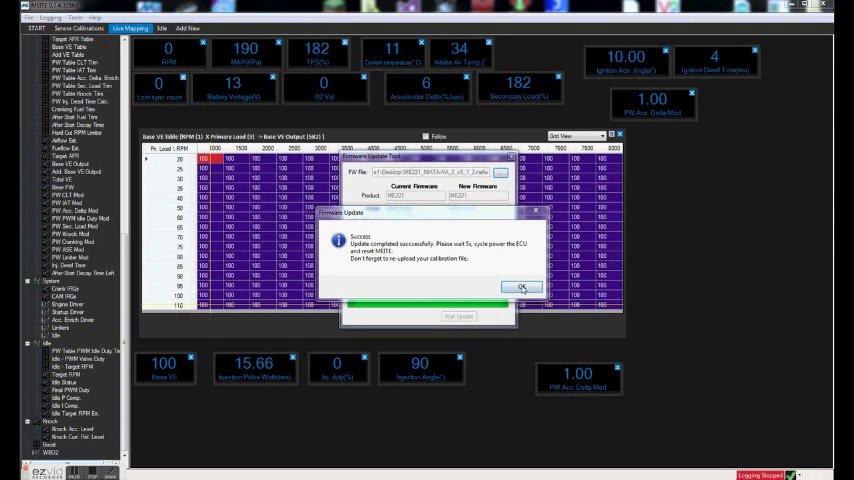
left_click(523, 288)
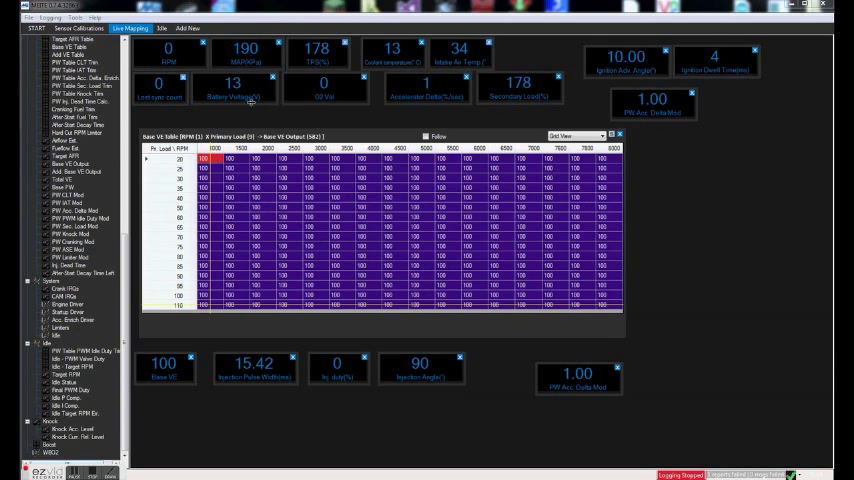
Exit MEITE and relaunch it from a Start menu search
left_click(15, 17)
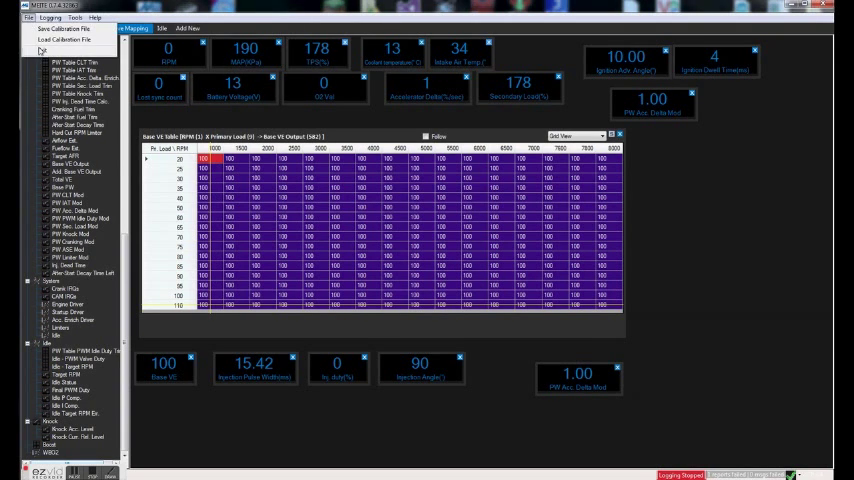
left_click(10, 471)
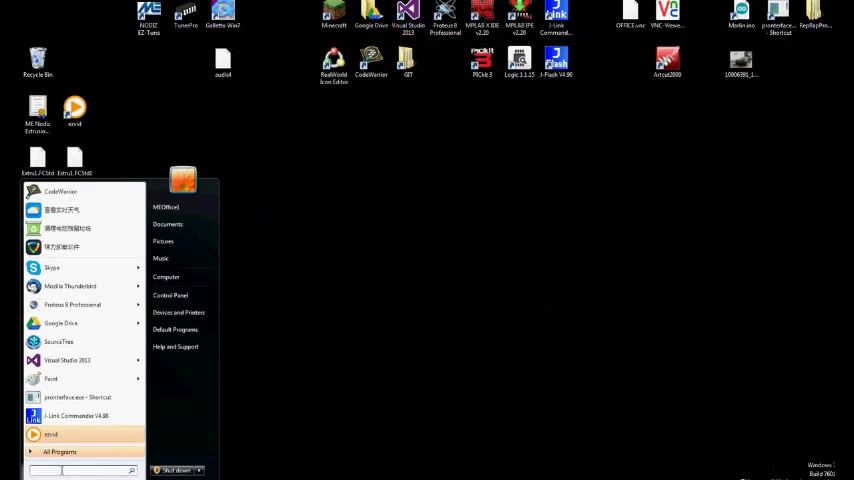
type("mete")
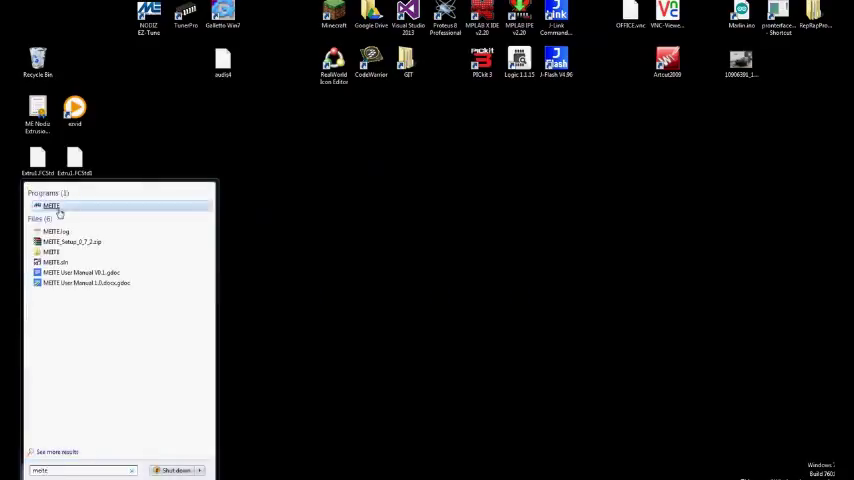
left_click(51, 206)
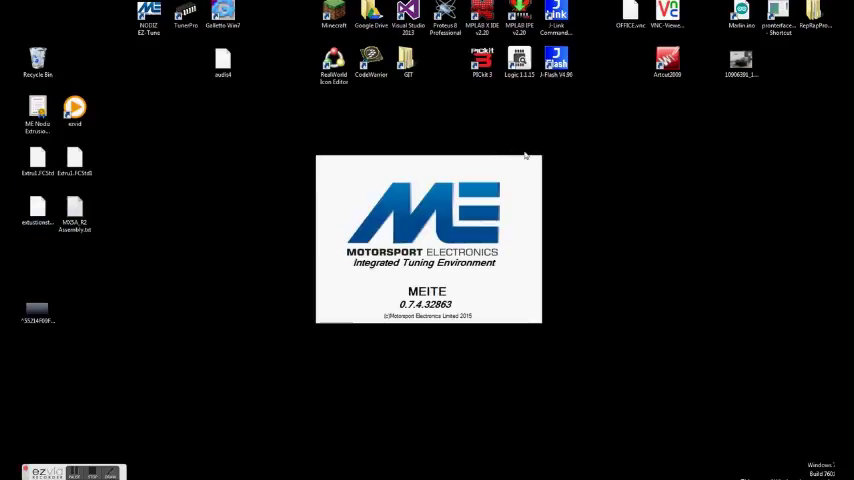
mouse_move(666, 192)
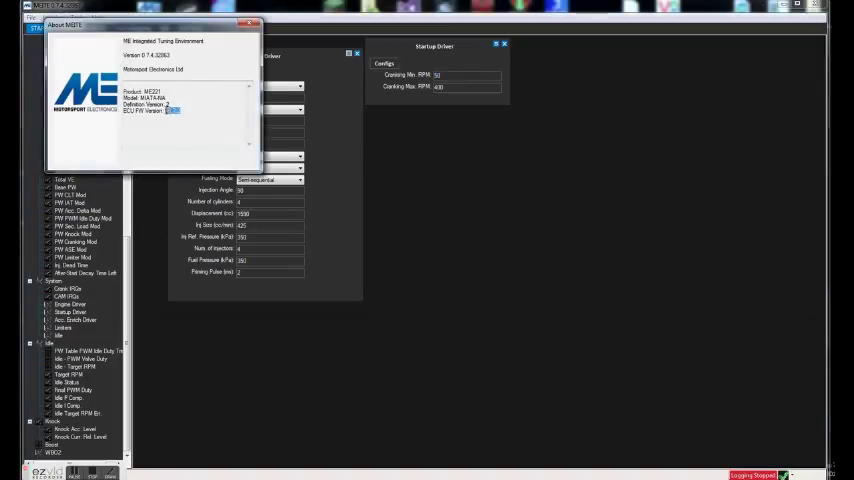
Move the About MEITE dialog to check the firmware version, then close it
left_click_drag(150, 24, 275, 96)
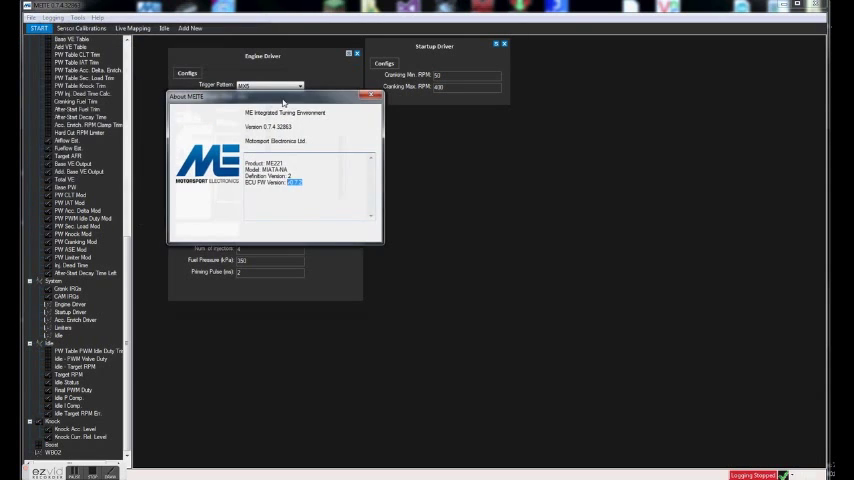
left_click(373, 96)
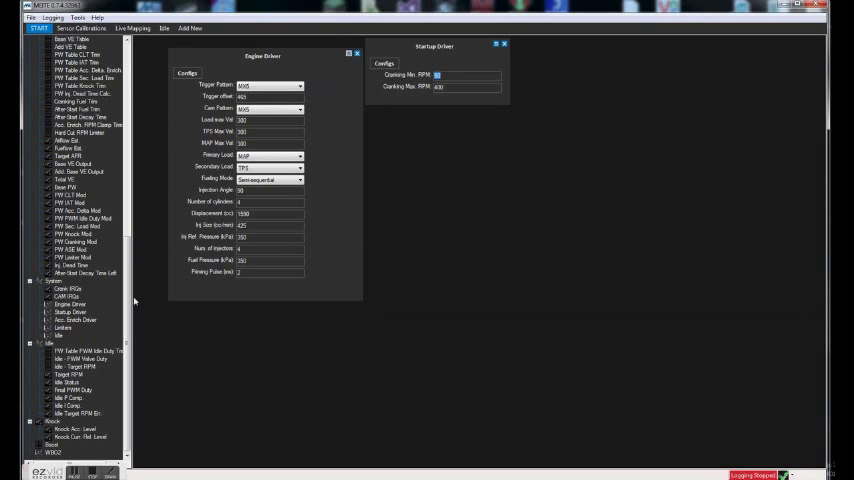
scroll("down", 3)
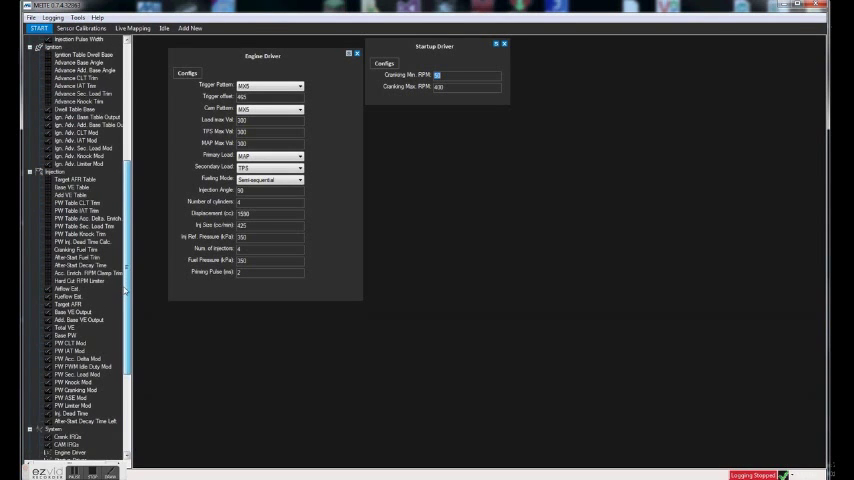
scroll("down", 3)
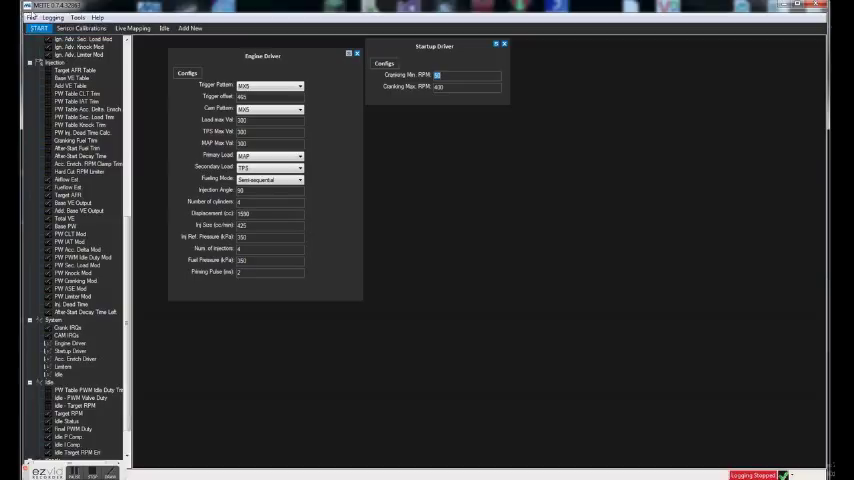
left_click(37, 18)
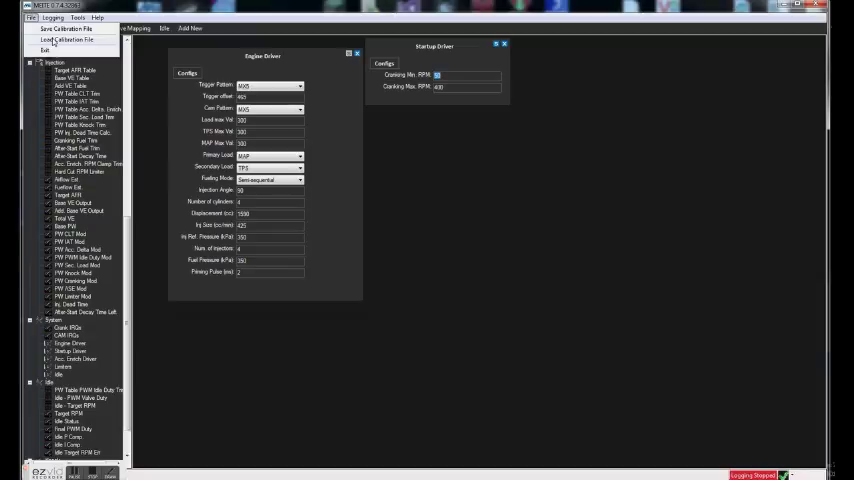
left_click(31, 18)
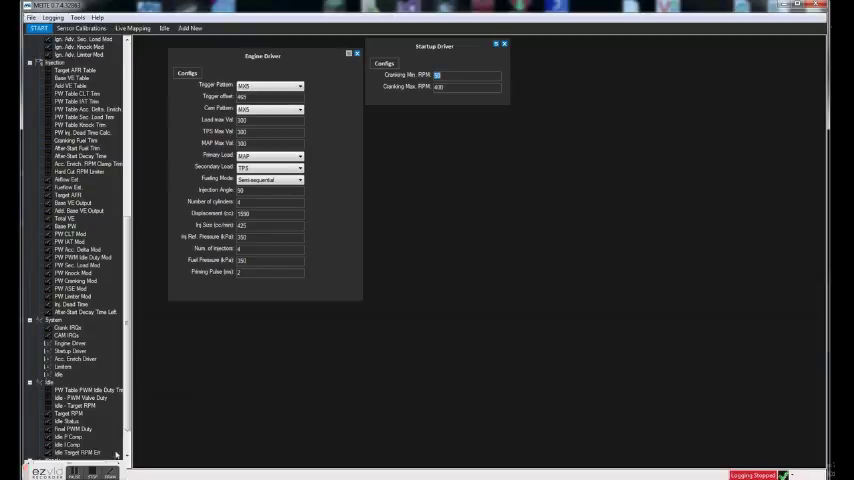